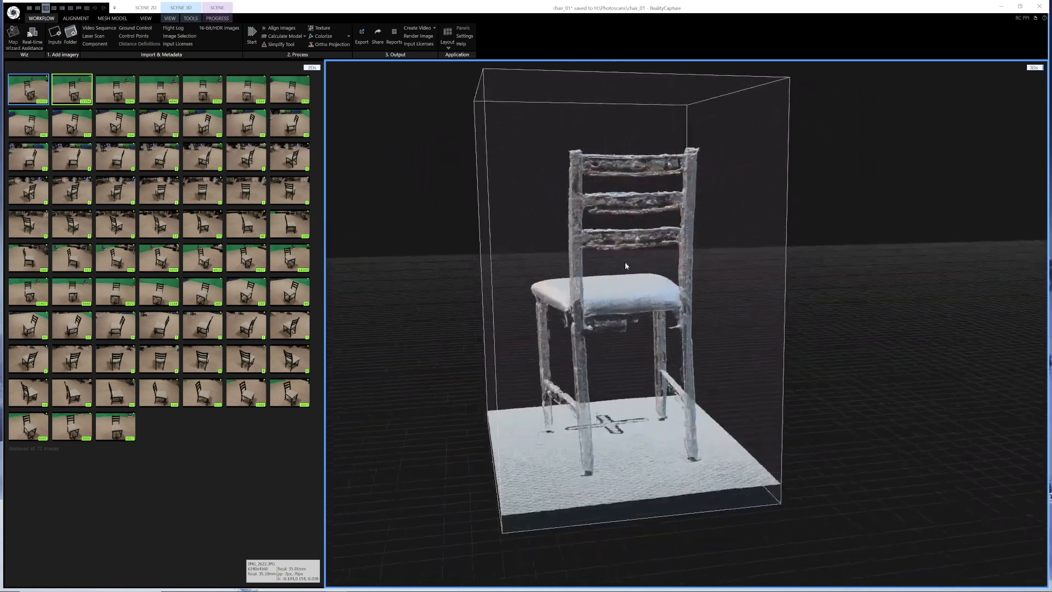
Inspect the scanned chair from all sides and turn on Wireframe on Shaded
left_click_drag(624, 266, 656, 265)
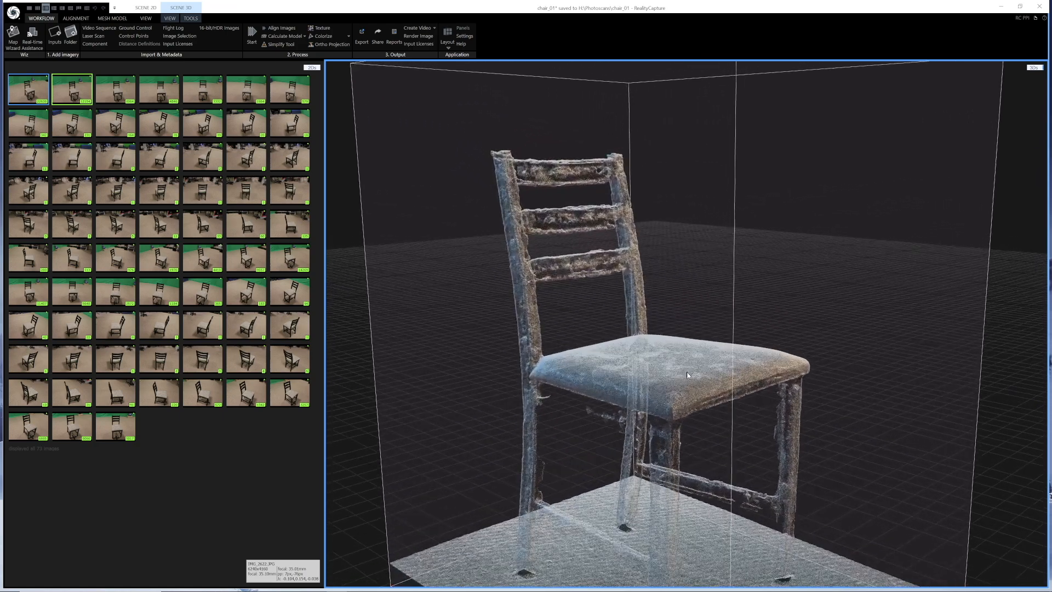
left_click_drag(688, 376, 661, 395)
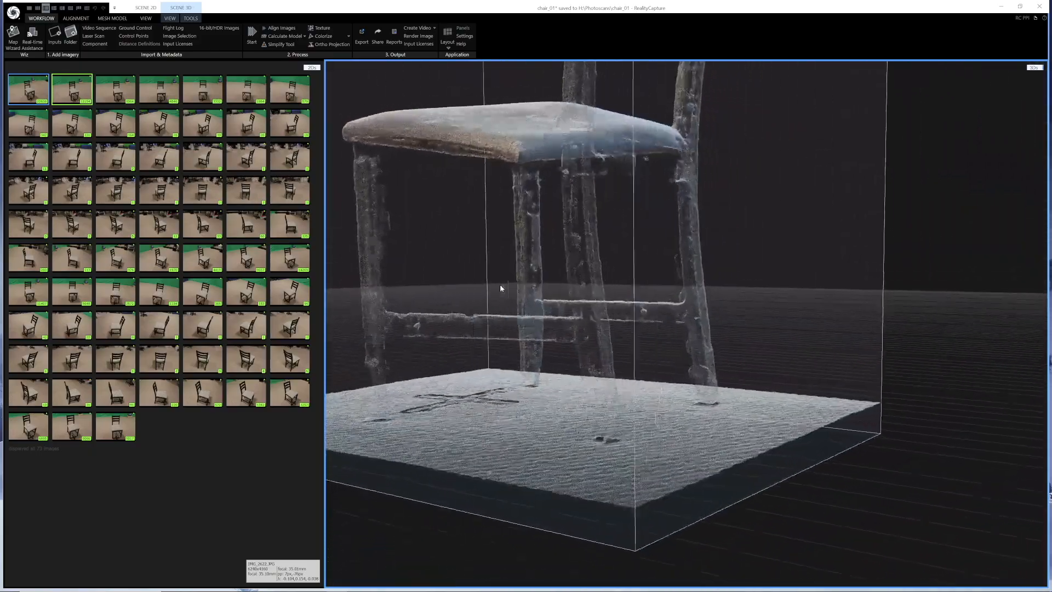
left_click_drag(499, 289, 651, 291)
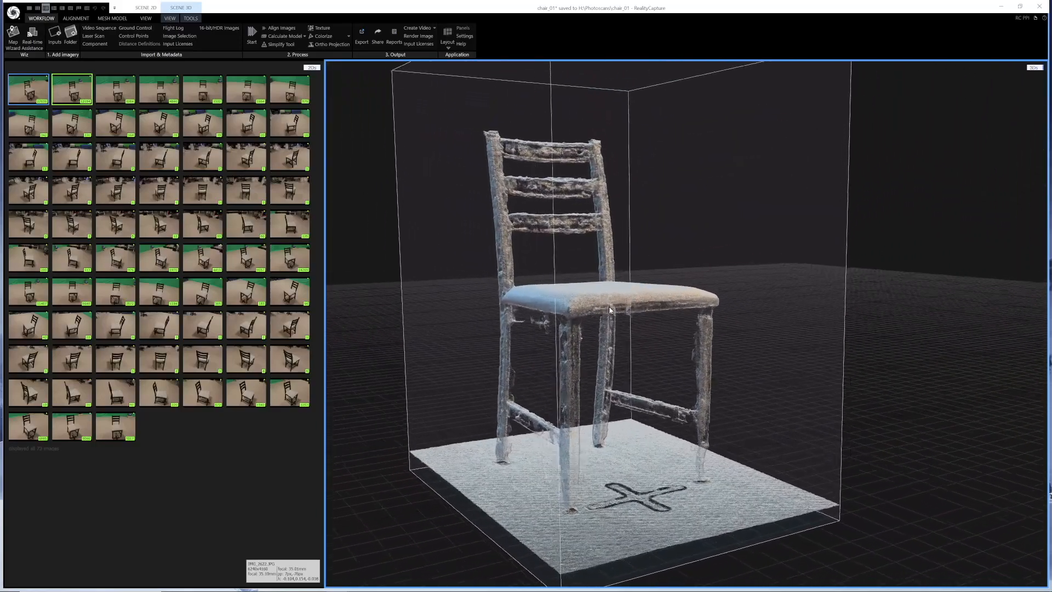
left_click_drag(610, 310, 669, 310)
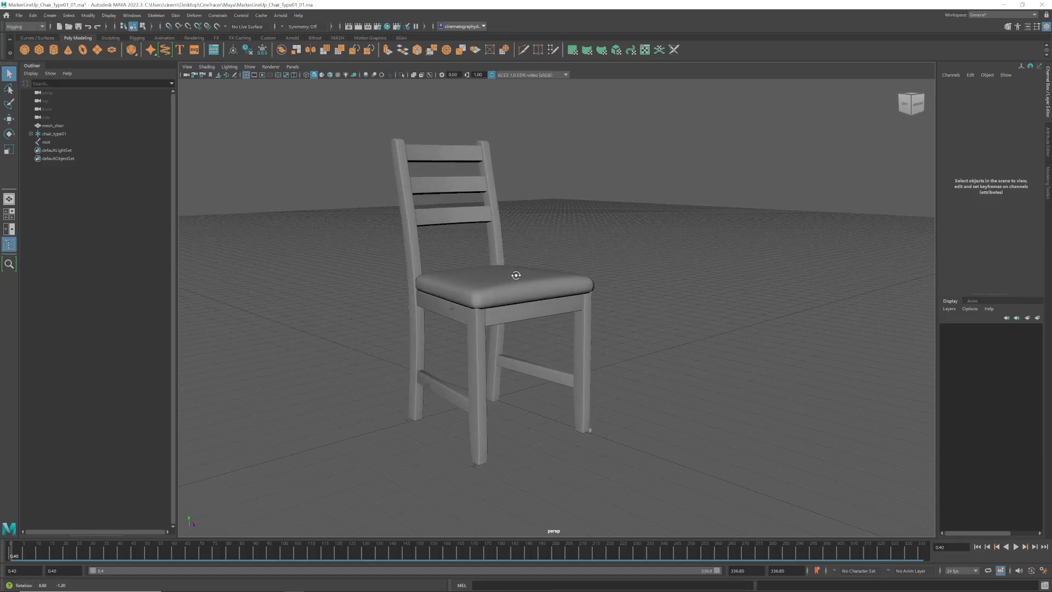
left_click(207, 67)
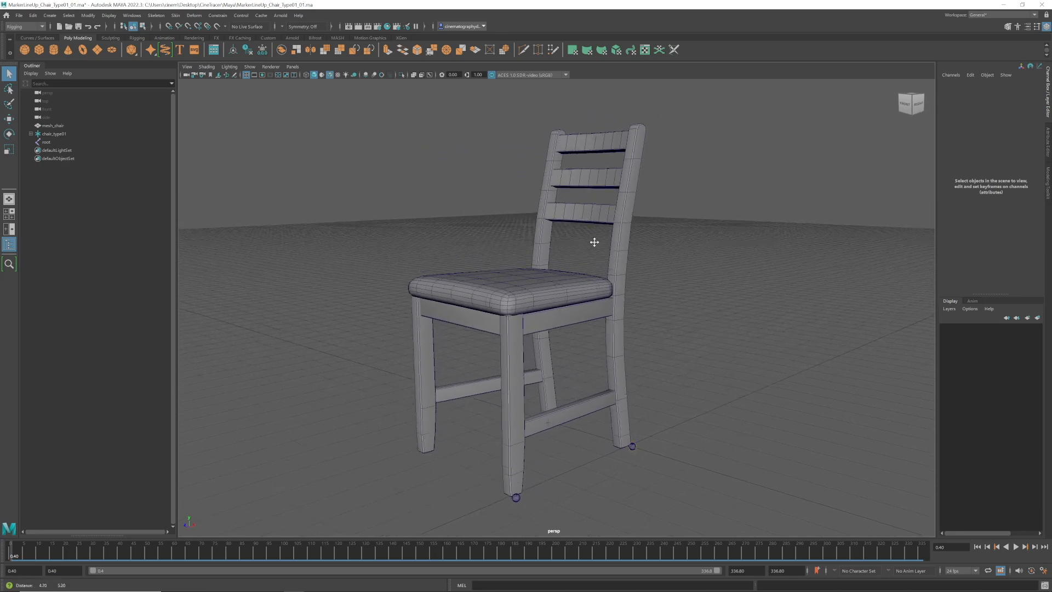
left_click_drag(594, 243, 697, 272)
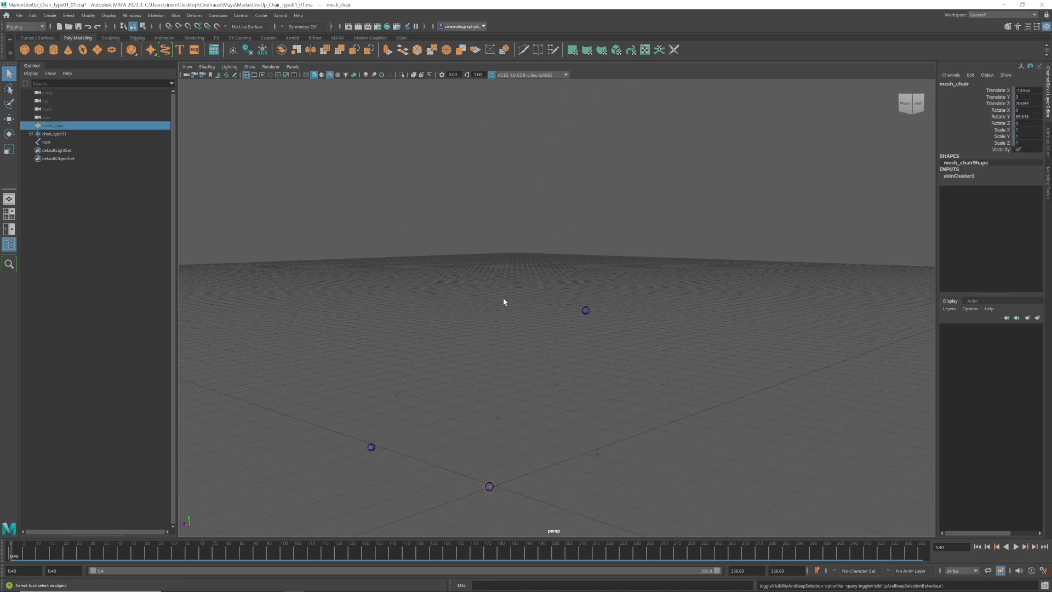
Select chair_type01 and expand it to reveal markers M_1–M_9 at the leg tips
left_click(49, 134)
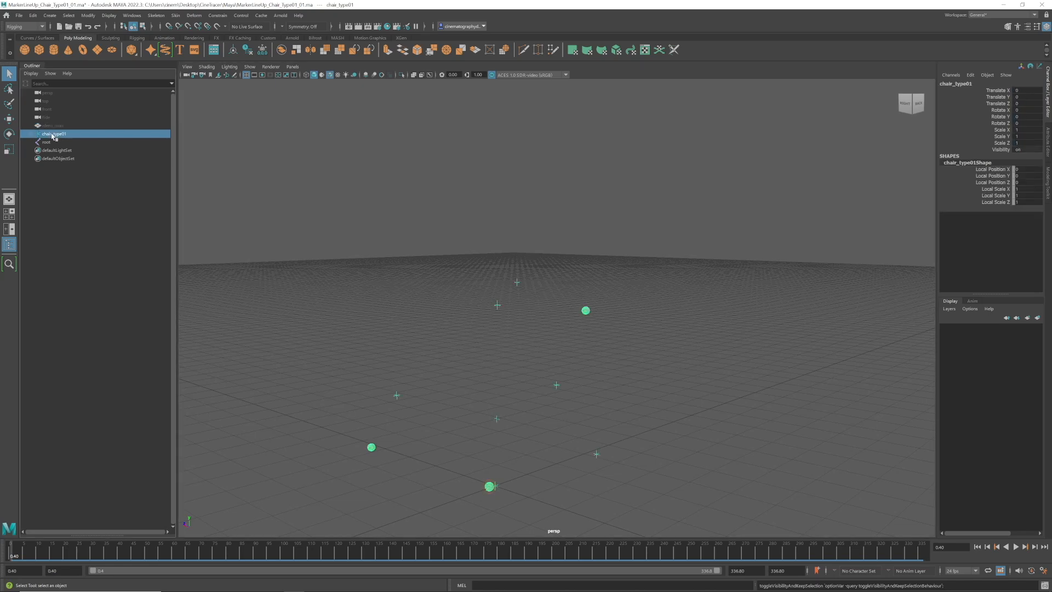
left_click(37, 134)
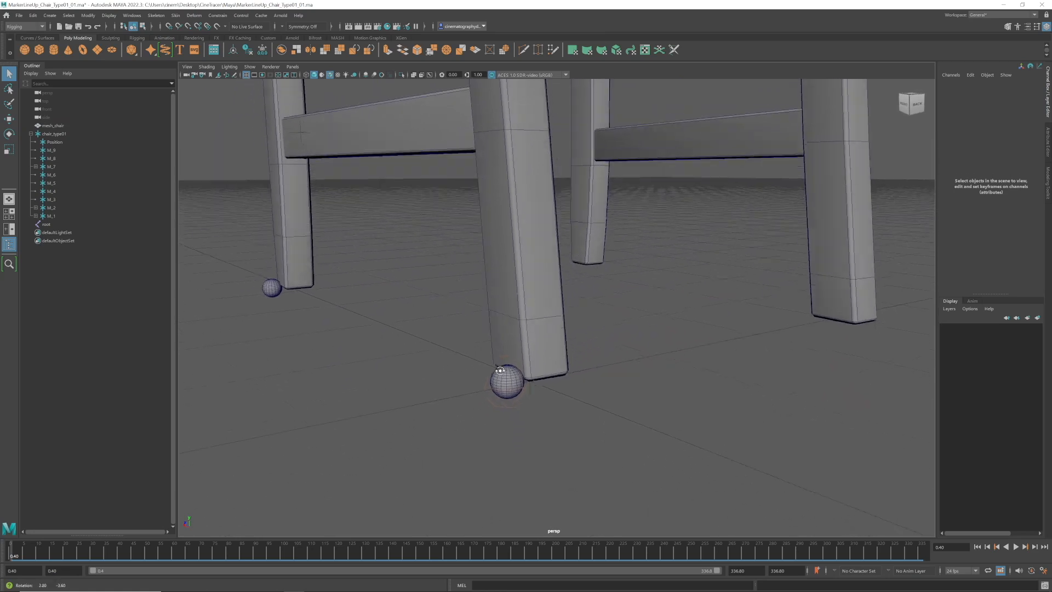
left_click_drag(500, 369, 577, 373)
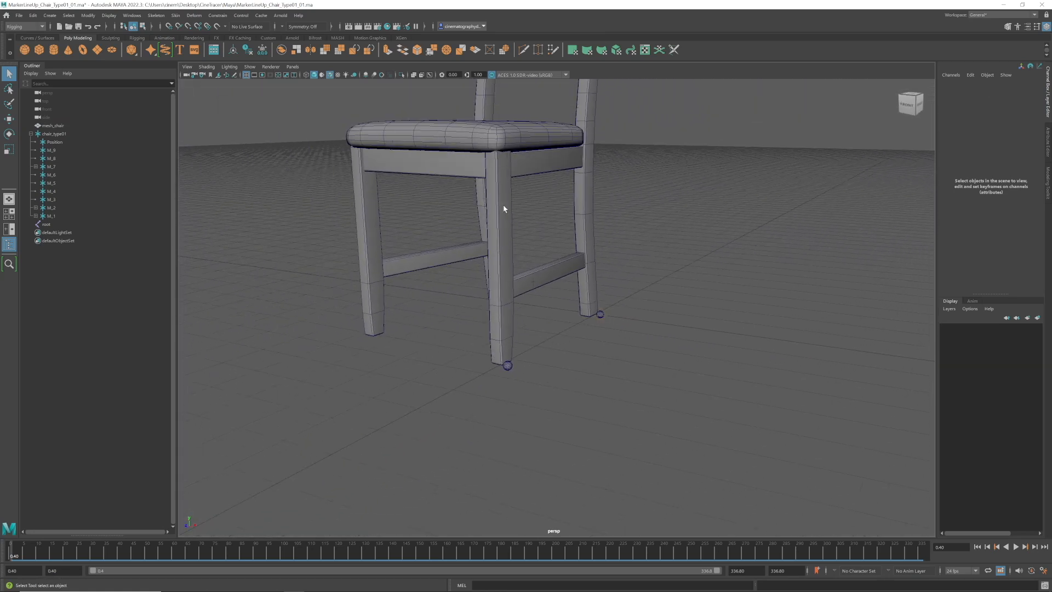
left_click_drag(504, 209, 526, 348)
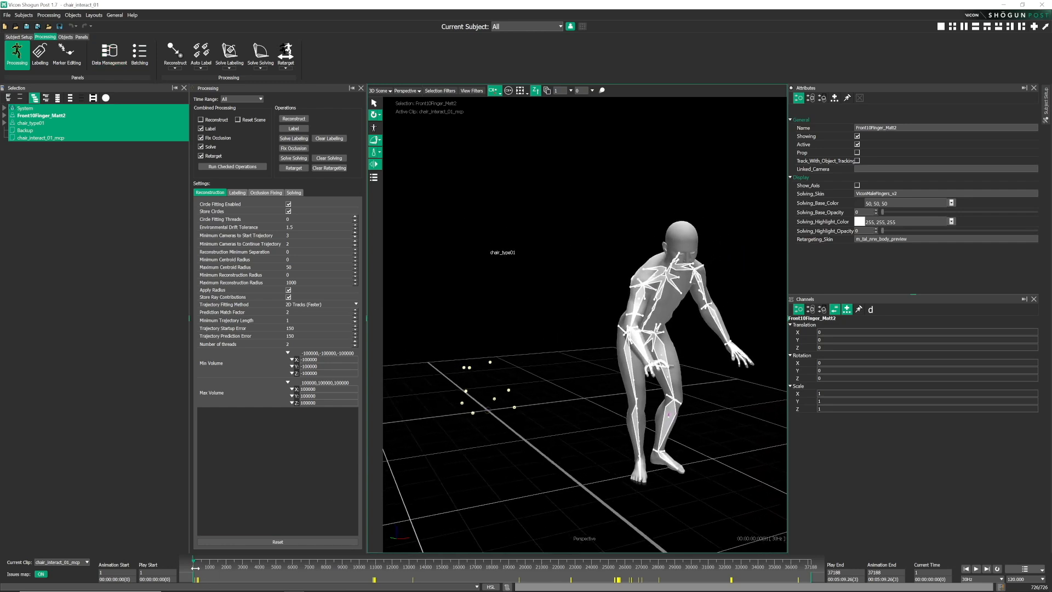
Scrub to a seated frame and play back the chair_interact_01 take
left_click(277, 574)
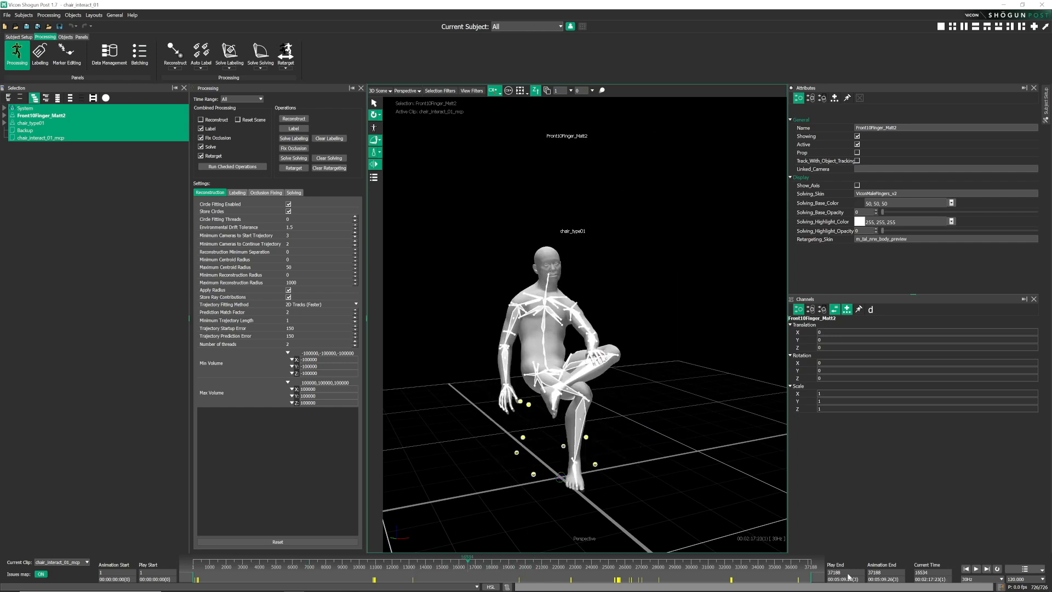
left_click(977, 567)
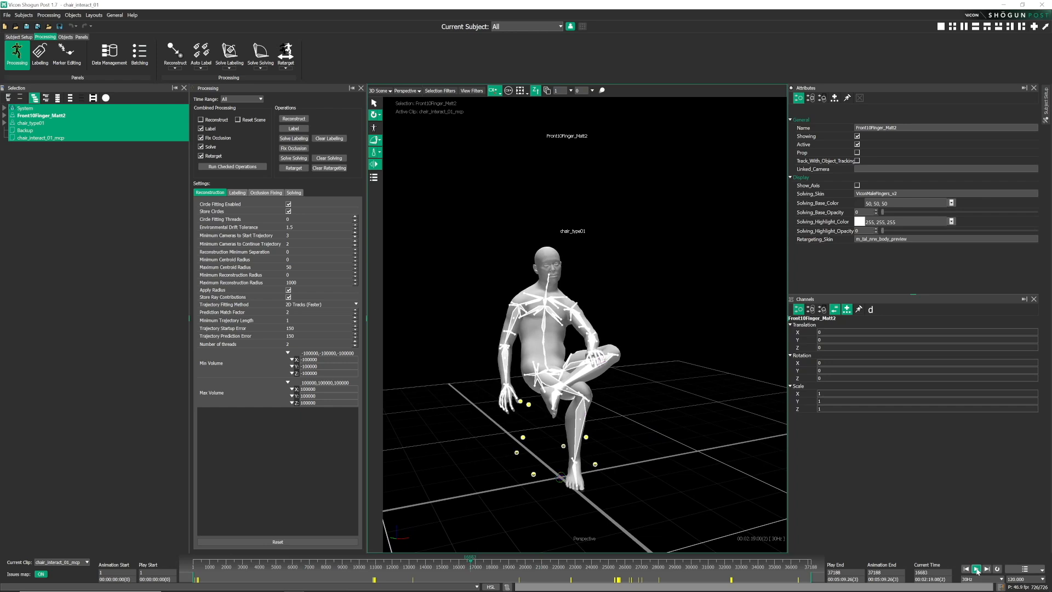
left_click(977, 568)
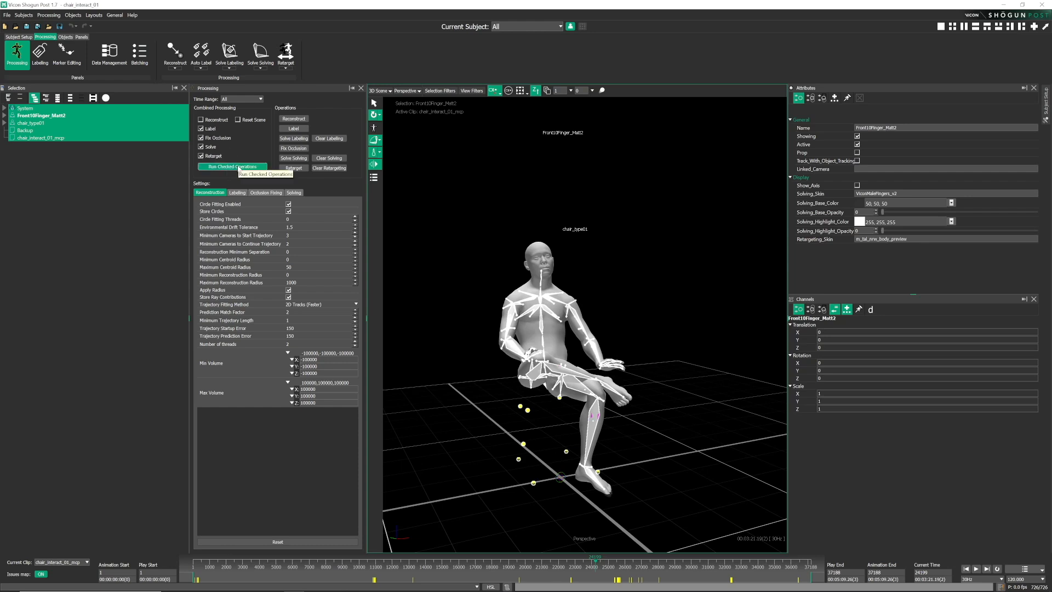
Run Label, Fix Occlusion, Solve and Retarget, then select chair_type01
left_click(577, 414)
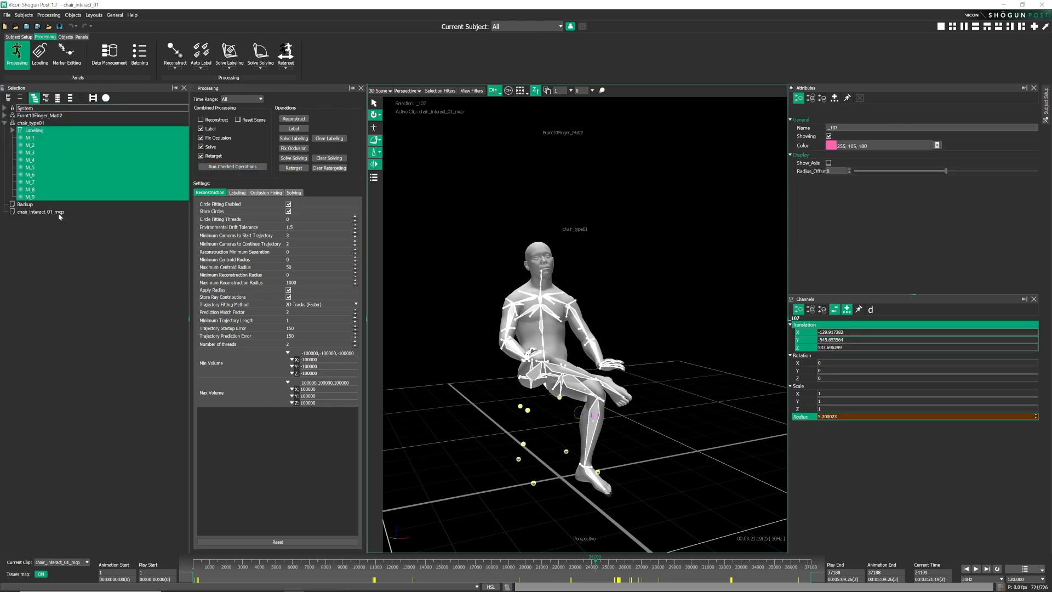
left_click(28, 123)
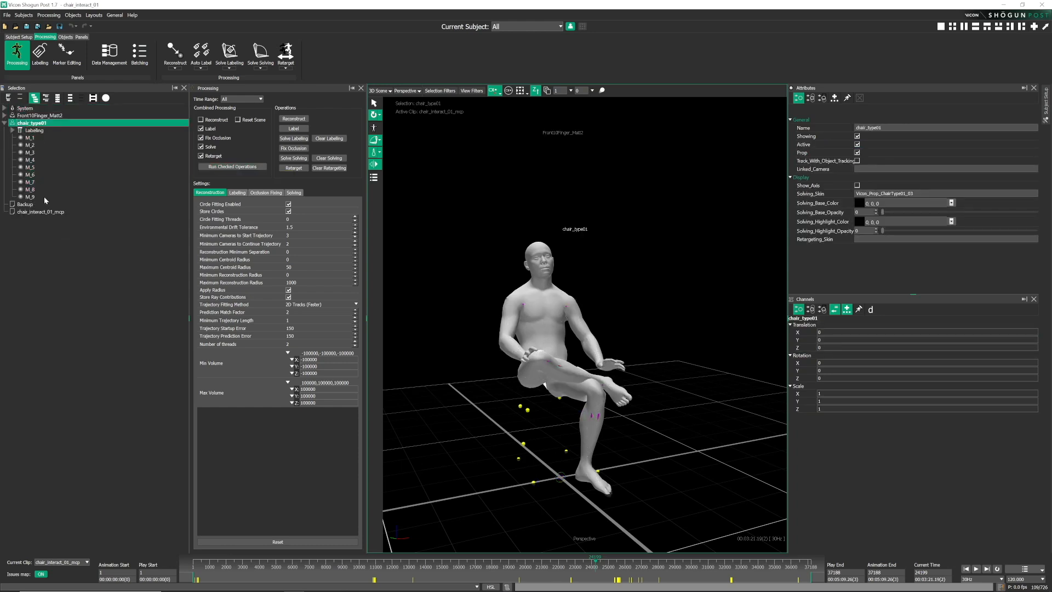
left_click(29, 197)
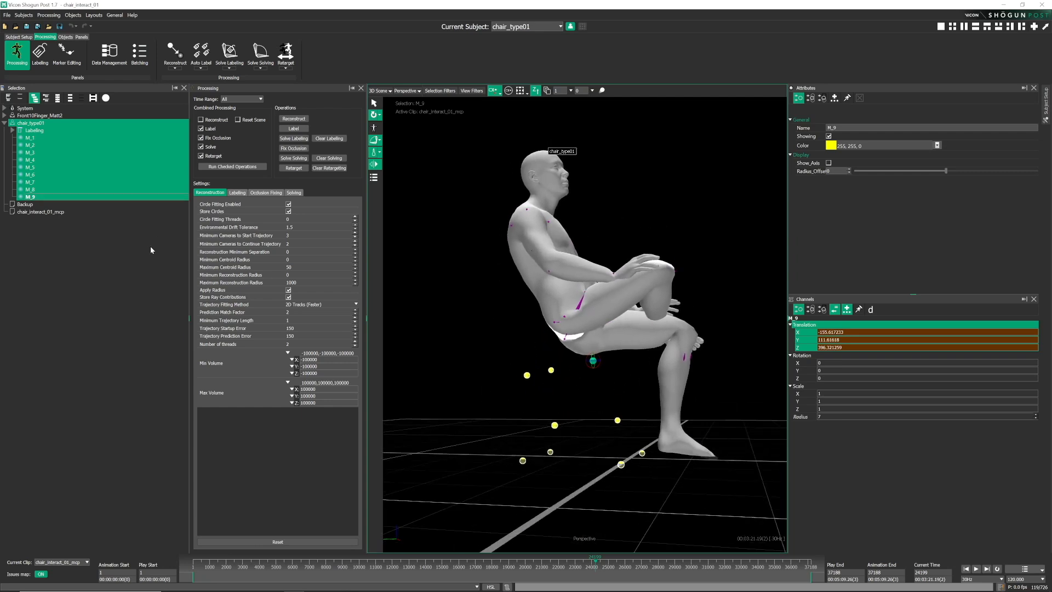
Expand Front10Finger_Matt2, its Retargeting skeleton and root to list every joint
left_click(8, 123)
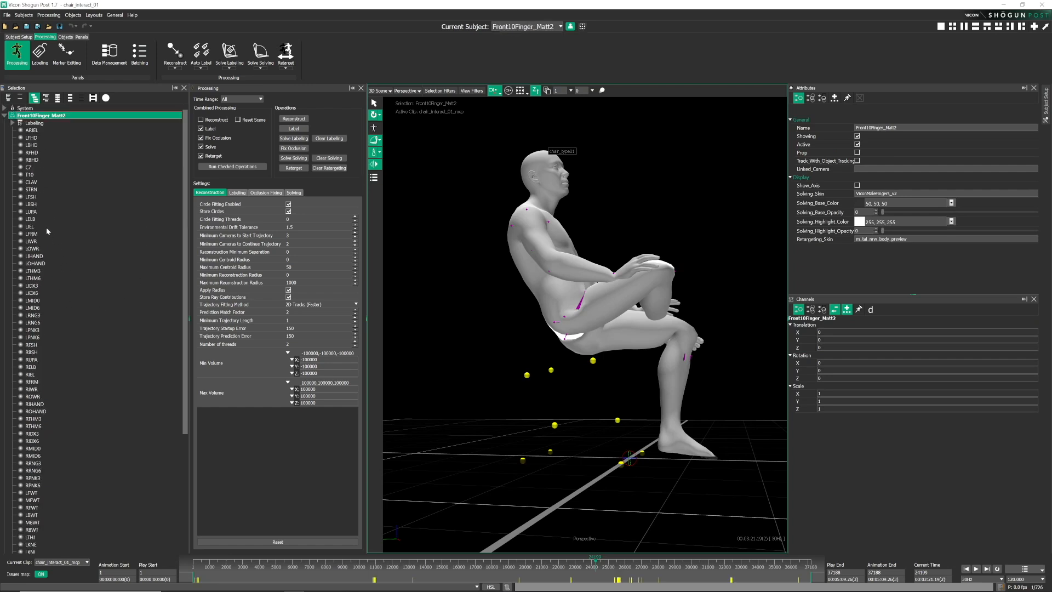
left_click(39, 523)
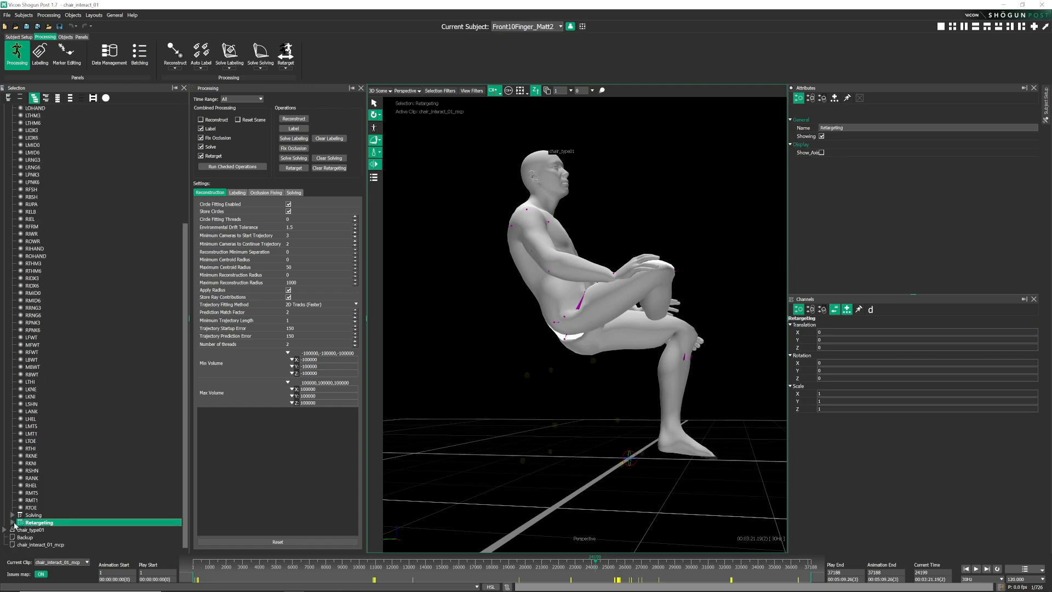
left_click(13, 500)
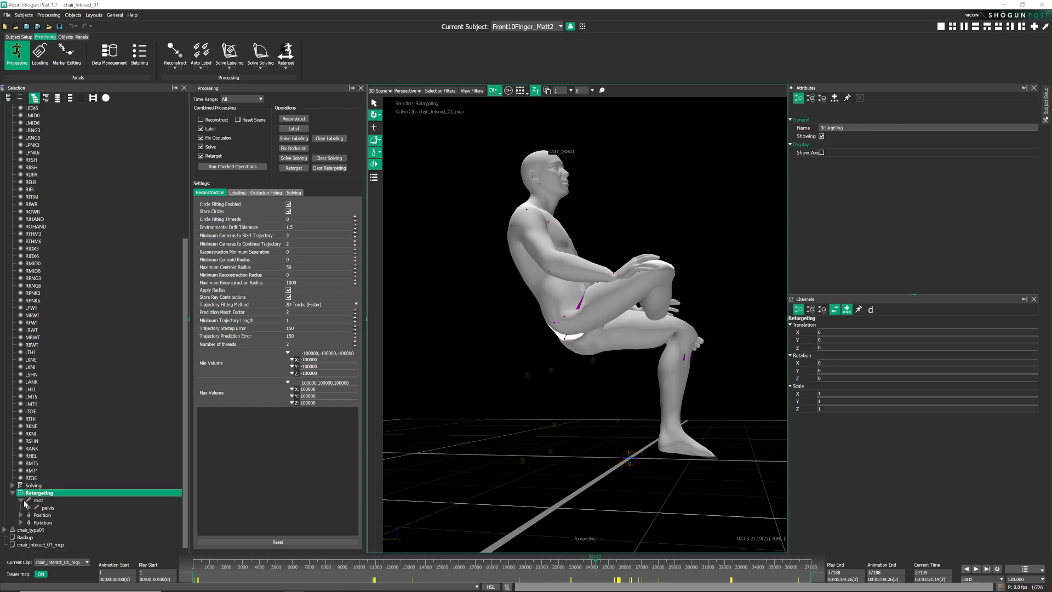
left_click(34, 508)
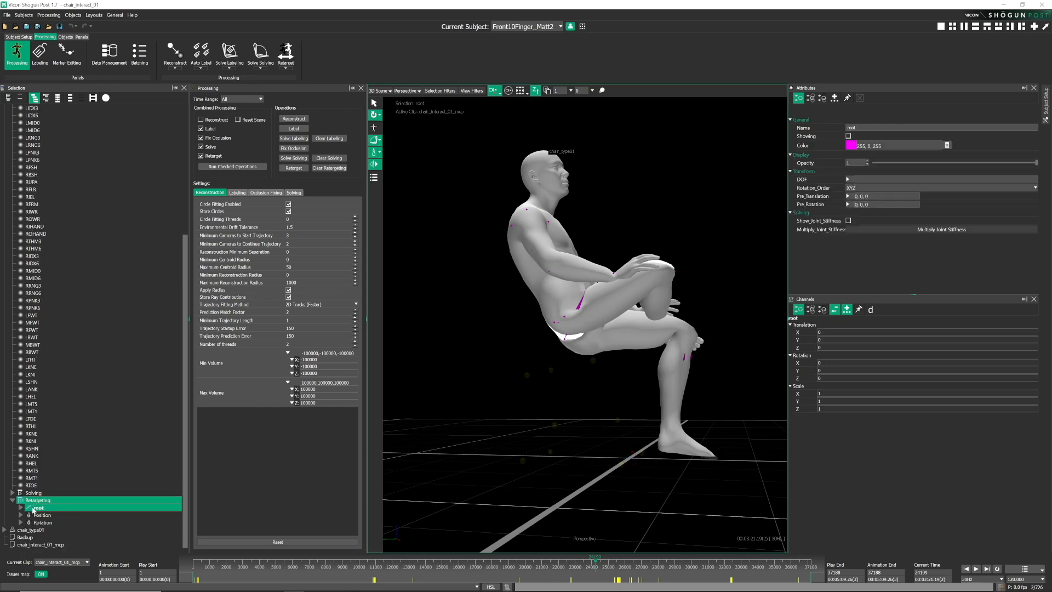
left_click(38, 500)
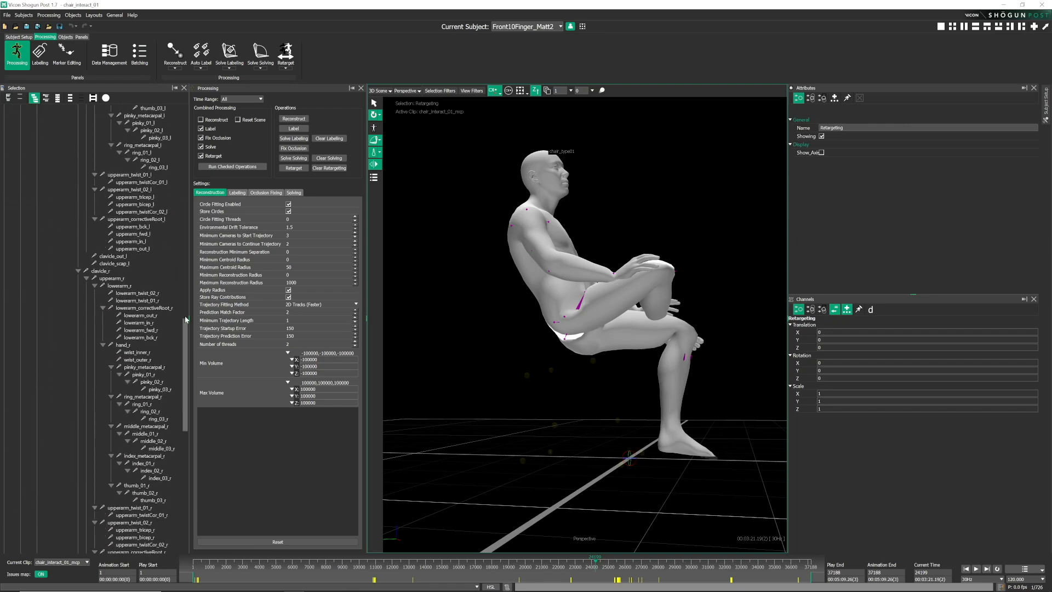
scroll("down", 3)
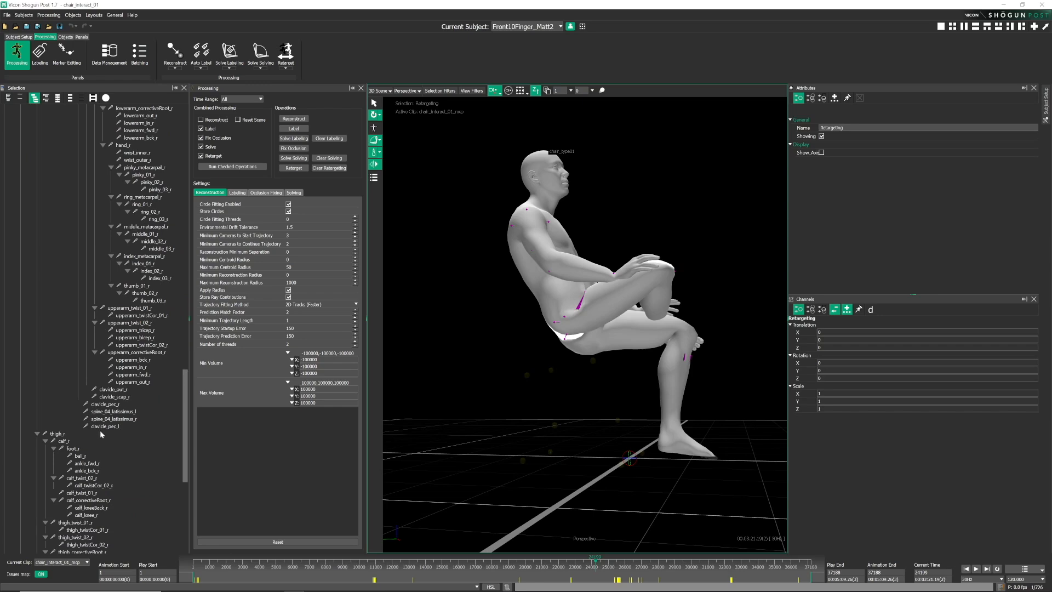
left_click(68, 508)
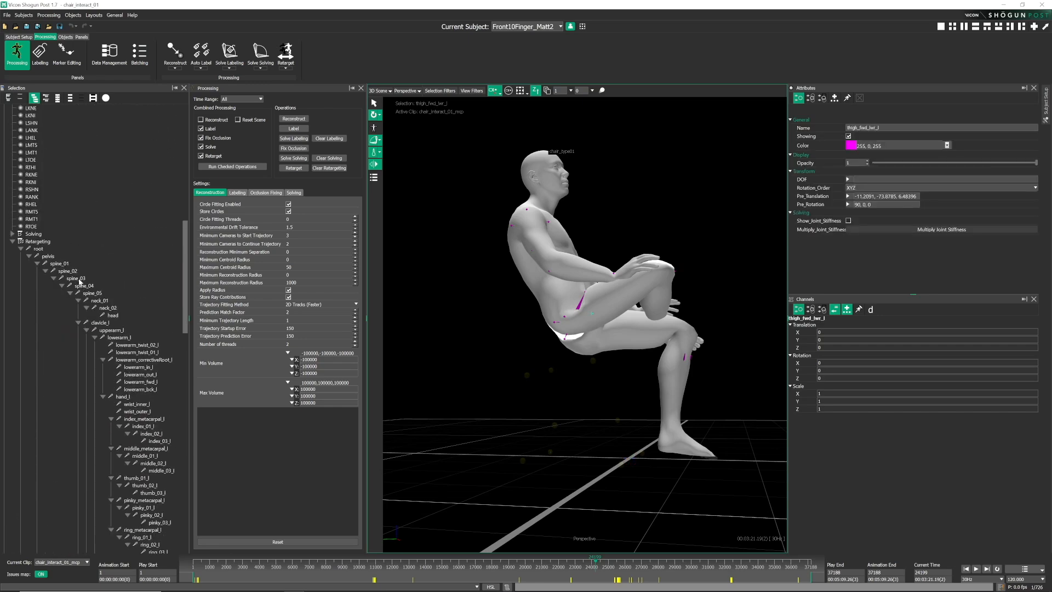
left_click(40, 248)
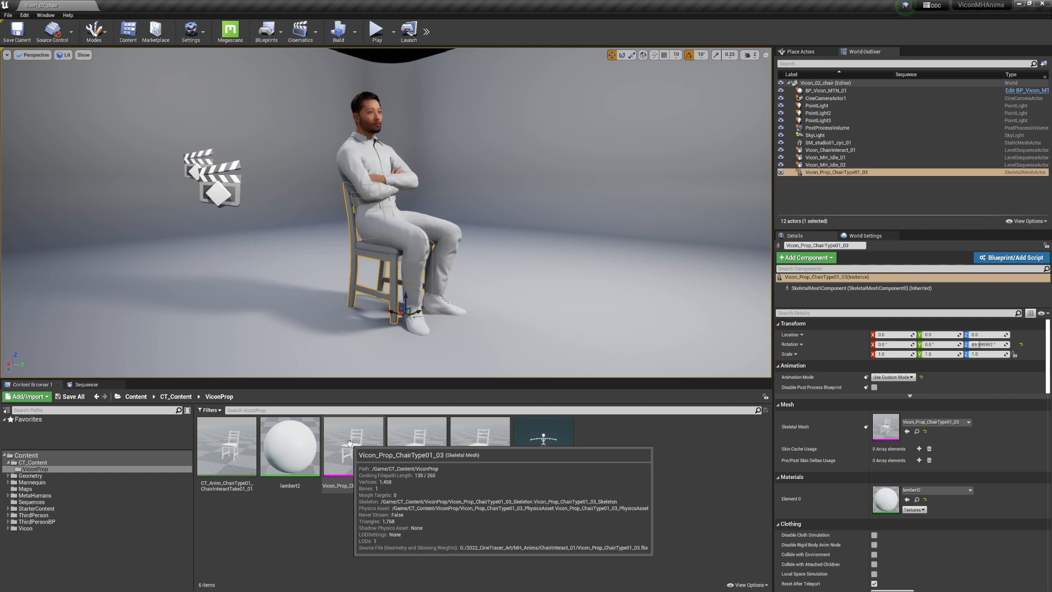
Open the Vicon folder and preview the ChairInteract animation in the Animation Editor
left_click(25, 528)
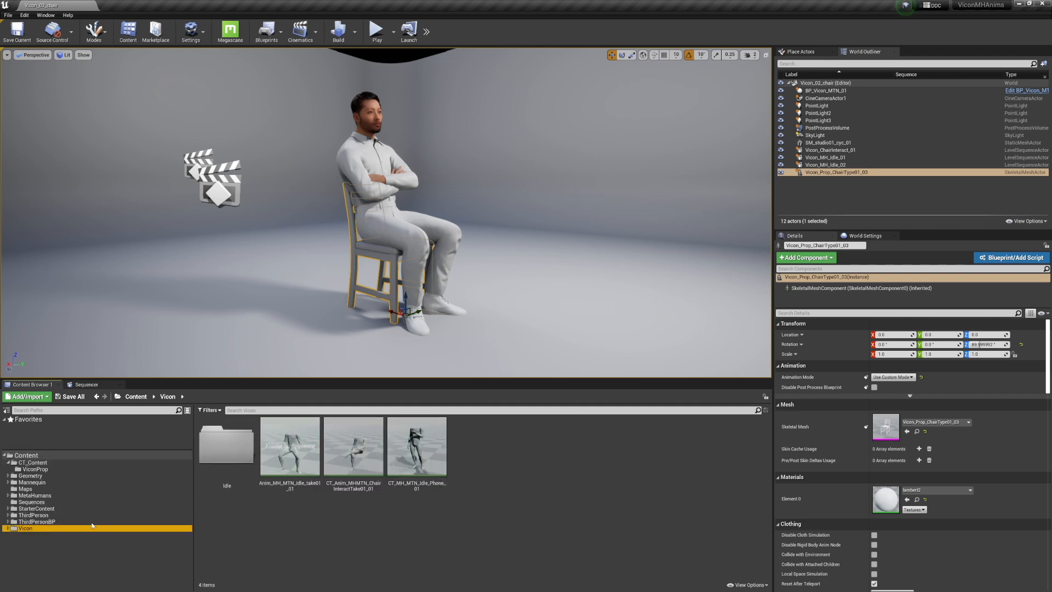
left_click(416, 446)
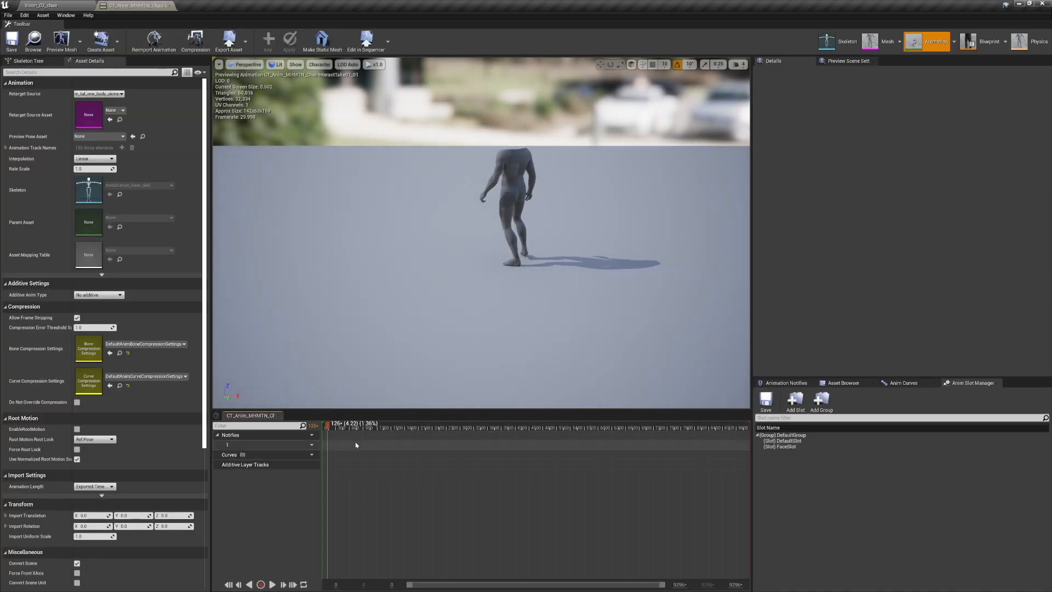
left_click(406, 428)
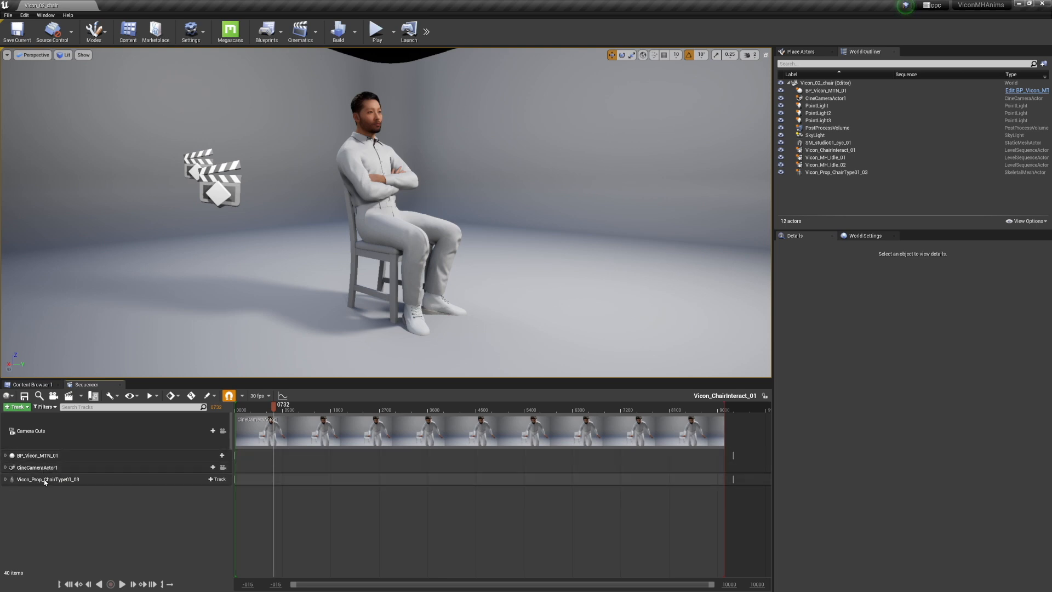
Expand the BP_Vicon_MTN_01 and Vicon_Prop_ChairType01_03 tracks to show their Animation sections
left_click(47, 479)
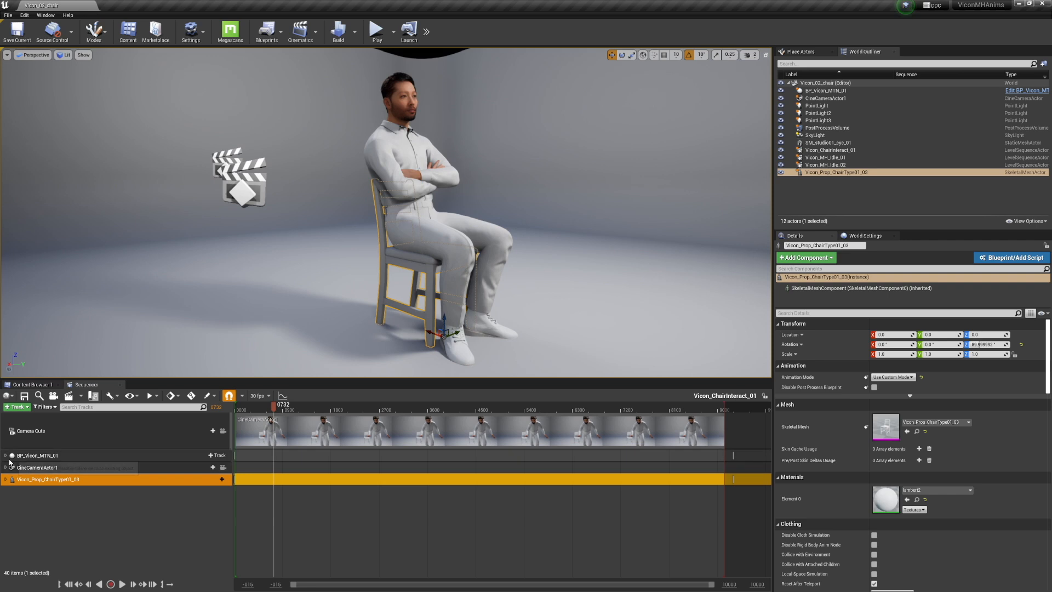
left_click(5, 455)
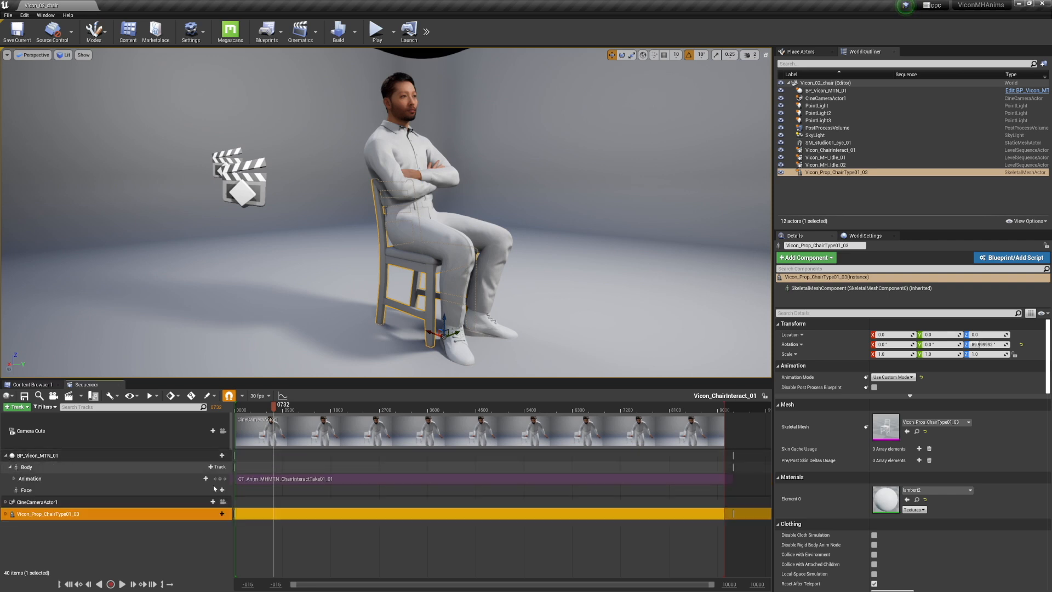
left_click(5, 514)
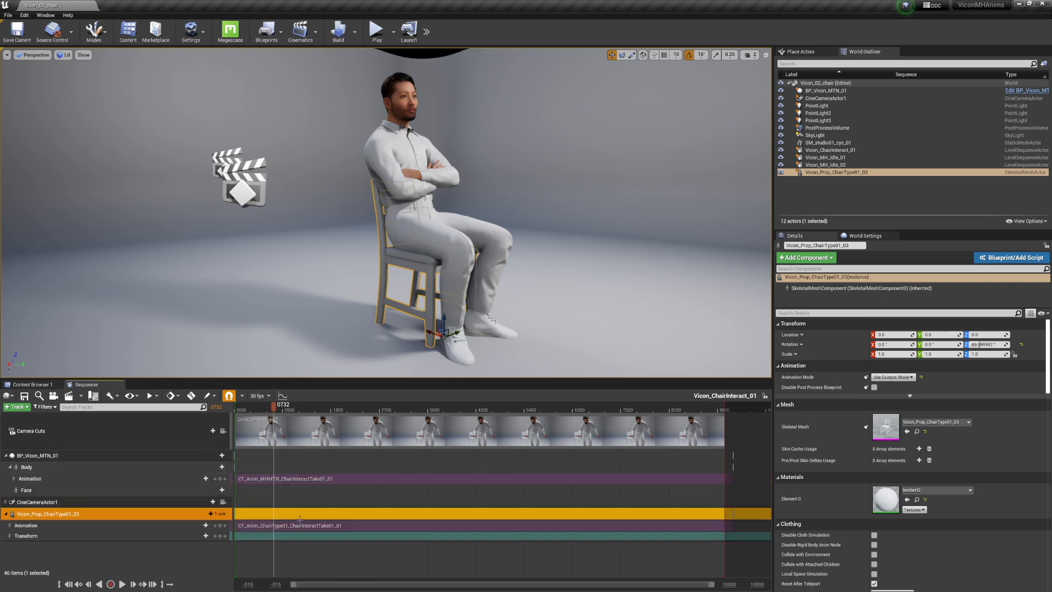